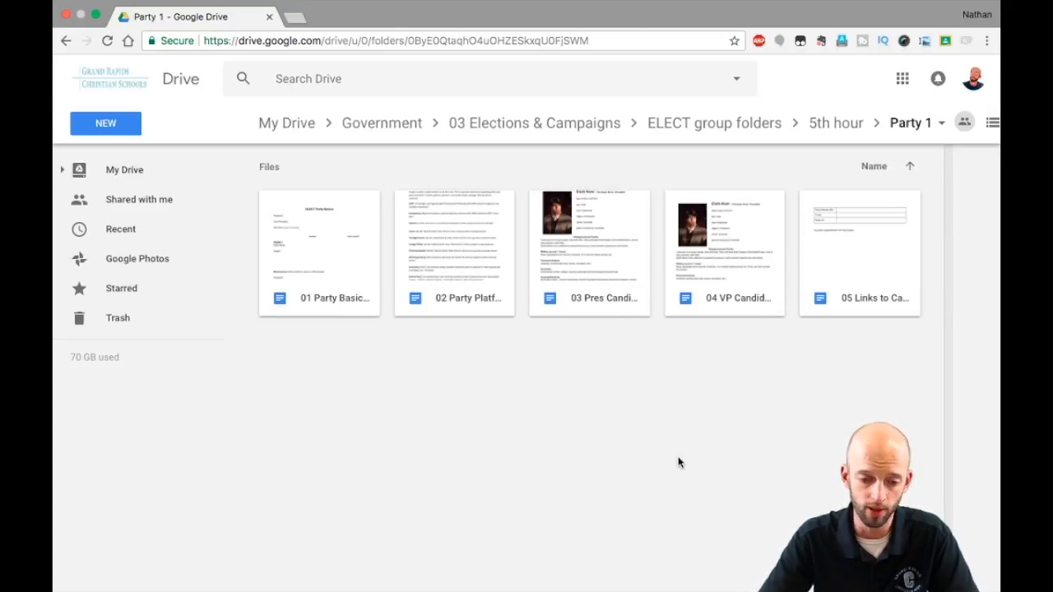
mouse_move(323, 251)
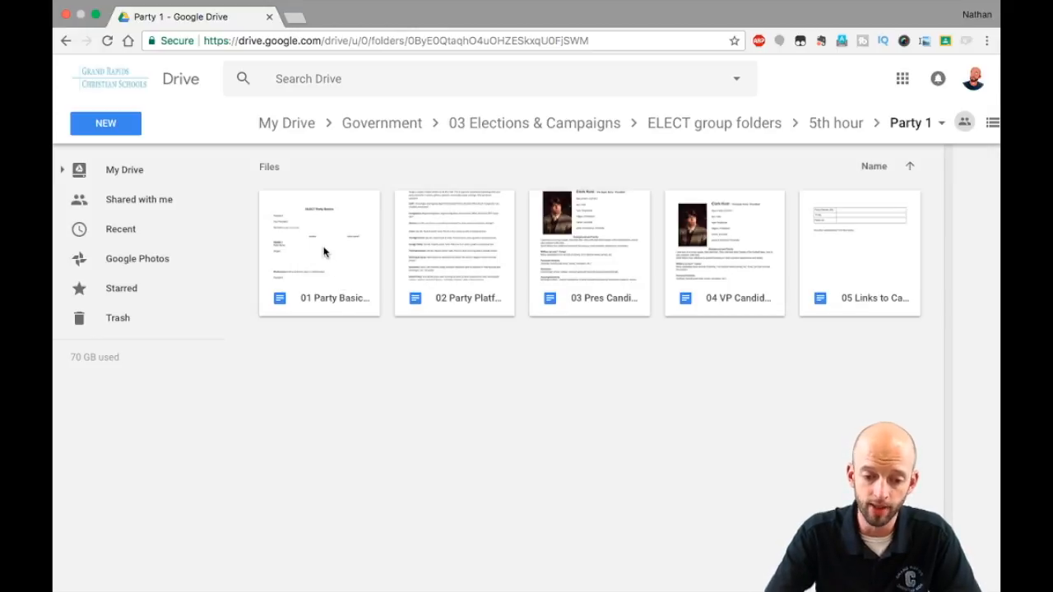
Inspect the 01 Party Basics document's actions, then return to the 5th hour folder
left_click(320, 247)
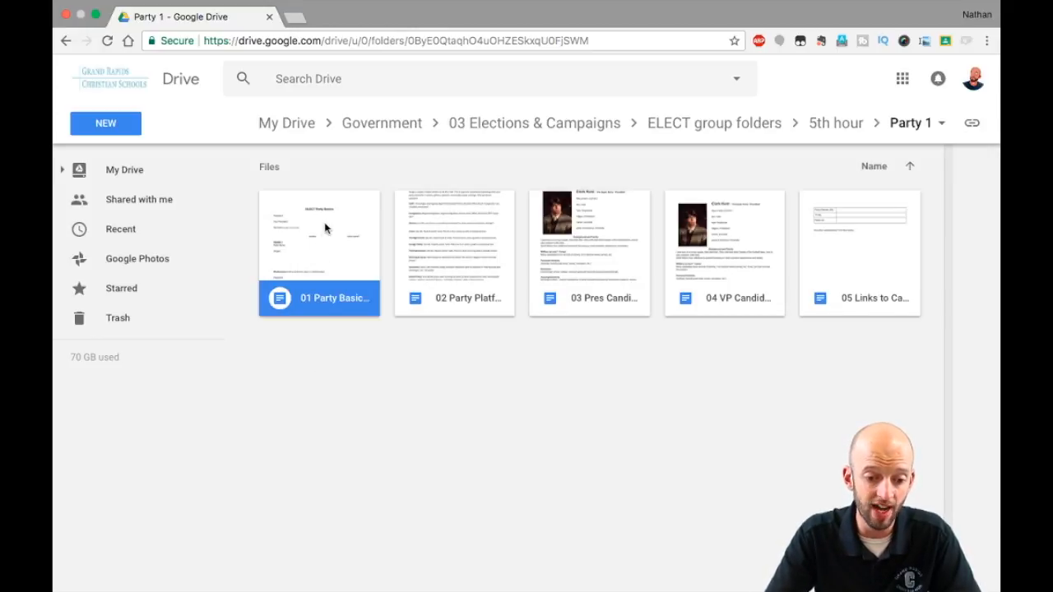
right_click(319, 238)
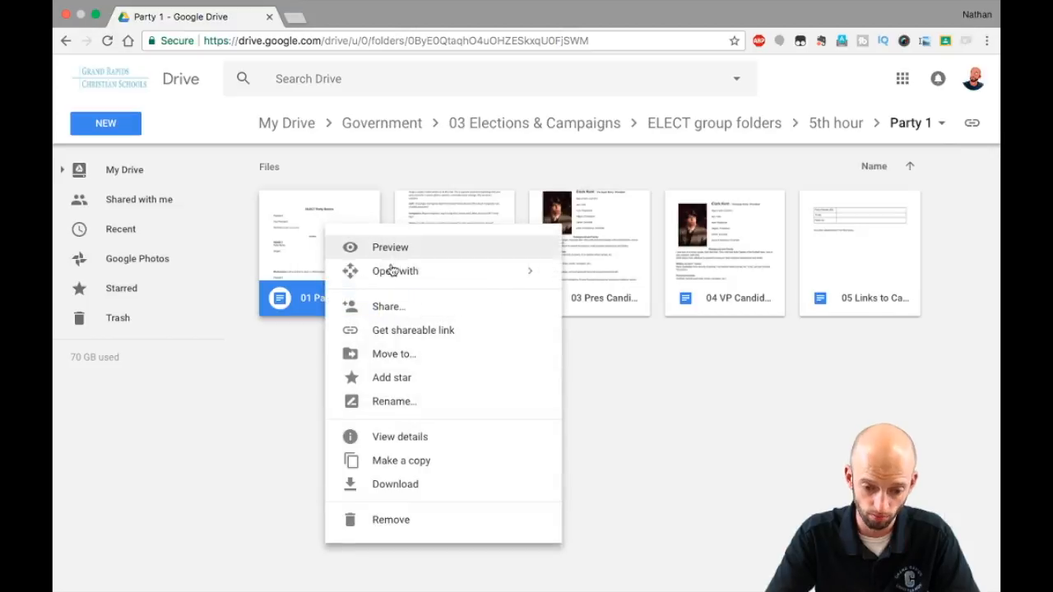
mouse_move(402, 461)
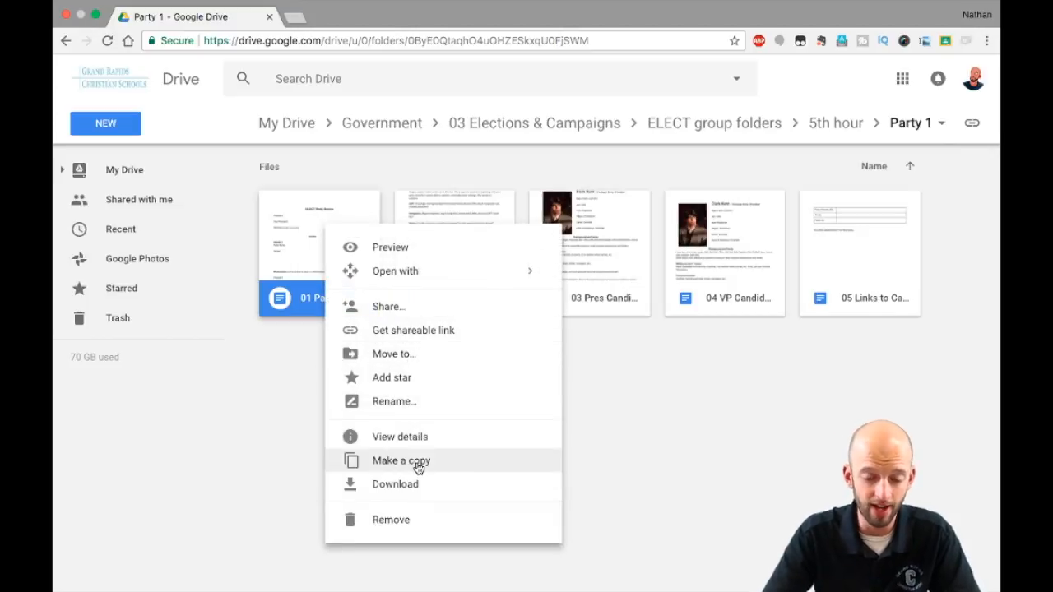
mouse_move(695, 397)
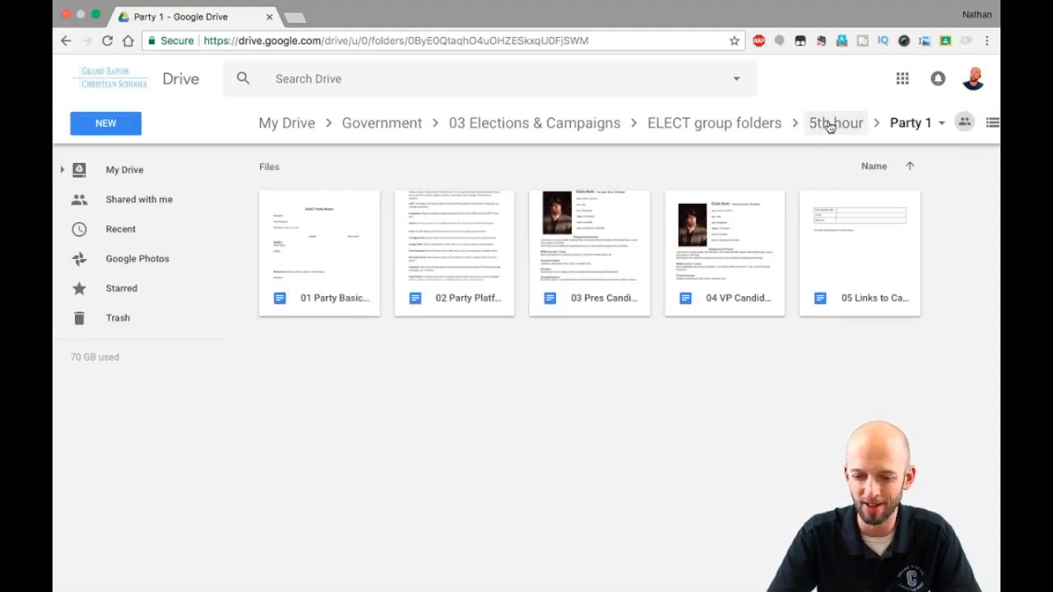
left_click(836, 122)
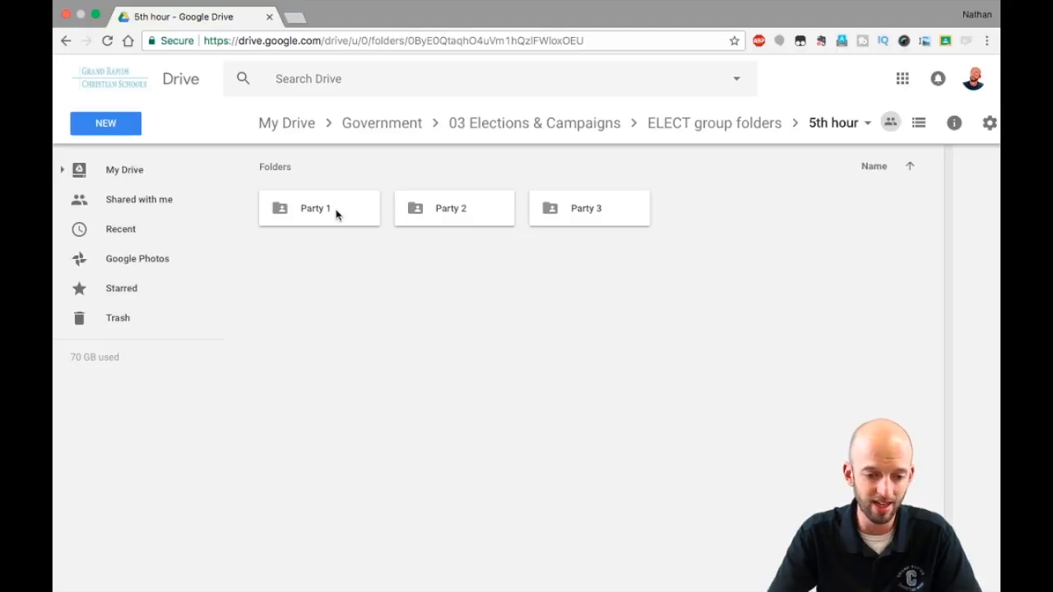
Download the Party 3 folder from 5th hour as a zip archive
left_click(320, 207)
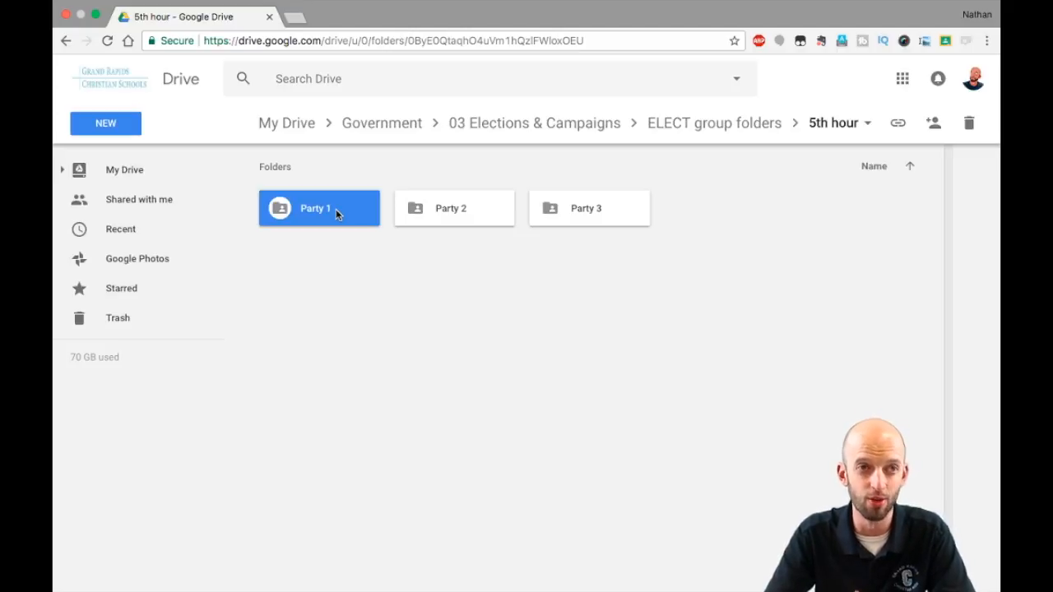
right_click(320, 207)
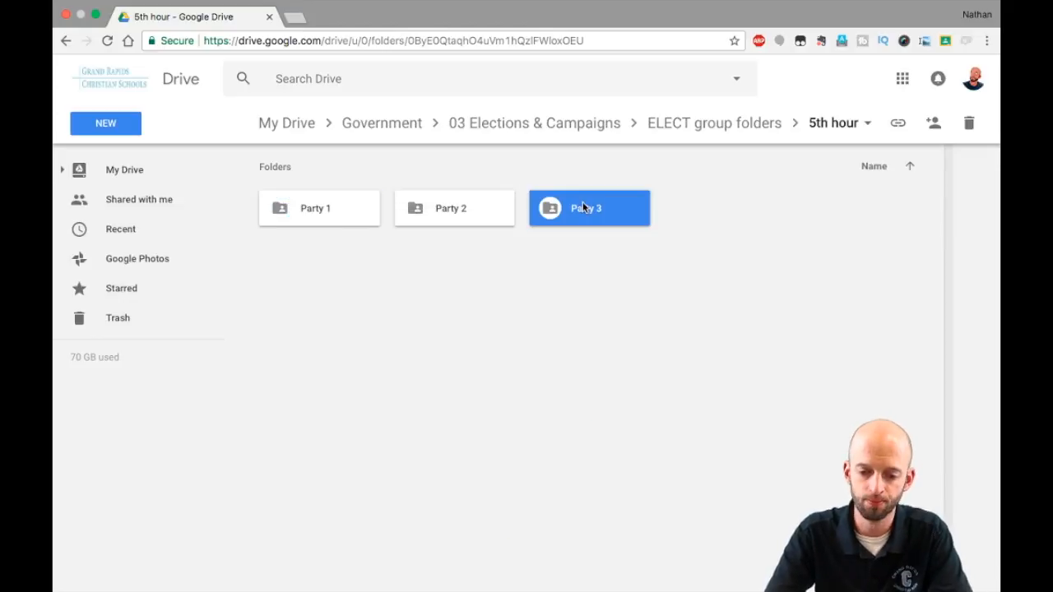
right_click(590, 207)
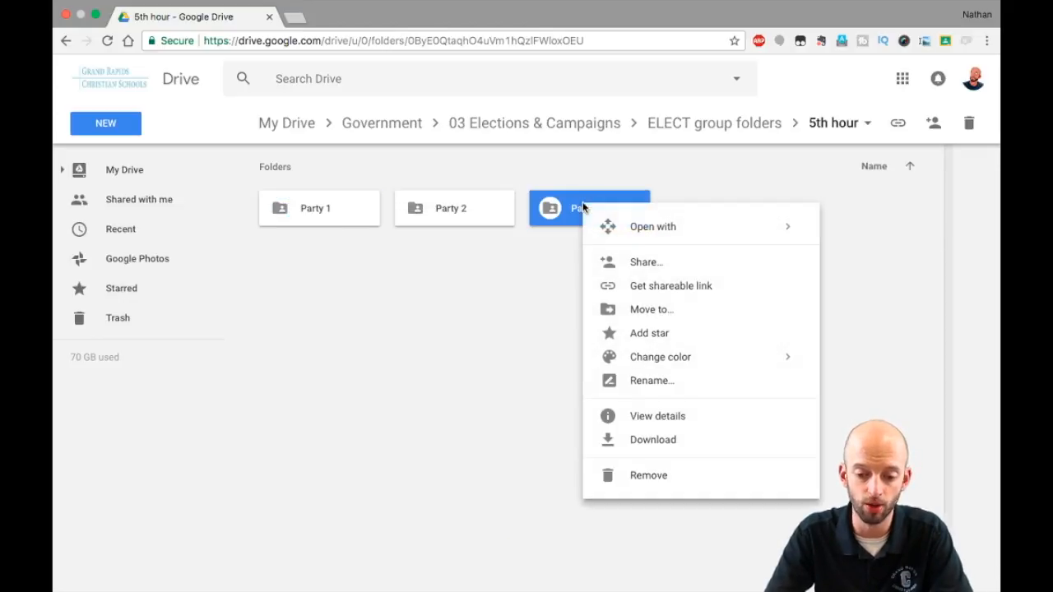
mouse_move(651, 439)
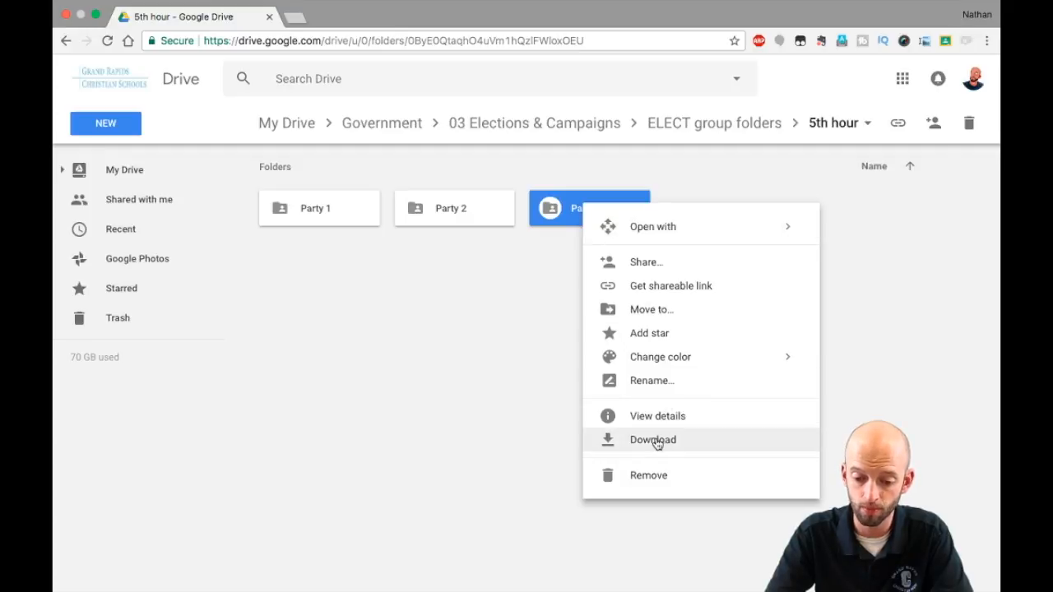
left_click(652, 440)
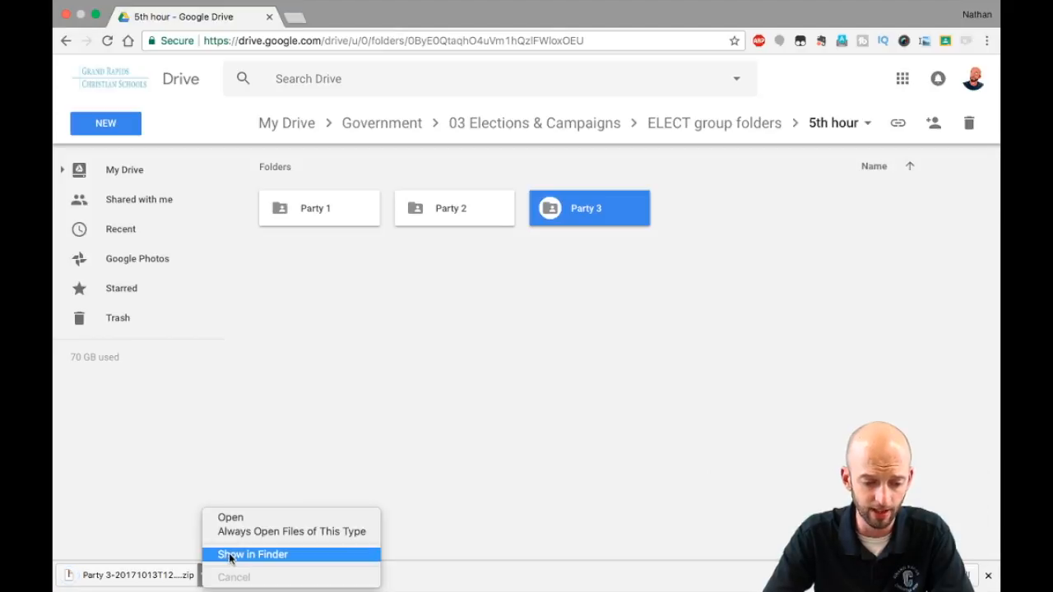
Unzip the downloaded Party 3 archive in Finder and rename the extracted folder to Party 4
left_click(252, 553)
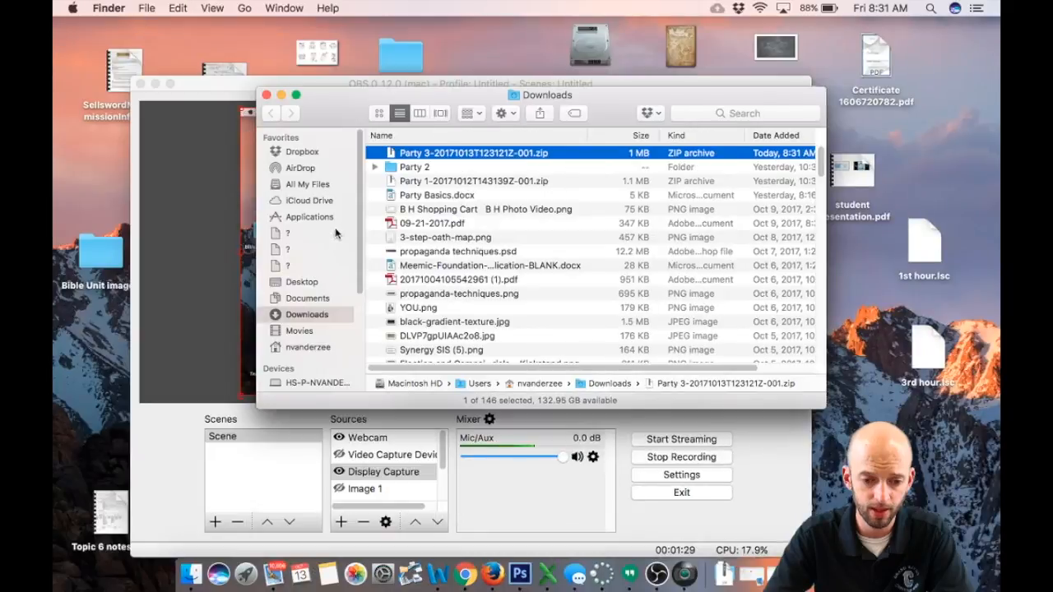
double_click(461, 152)
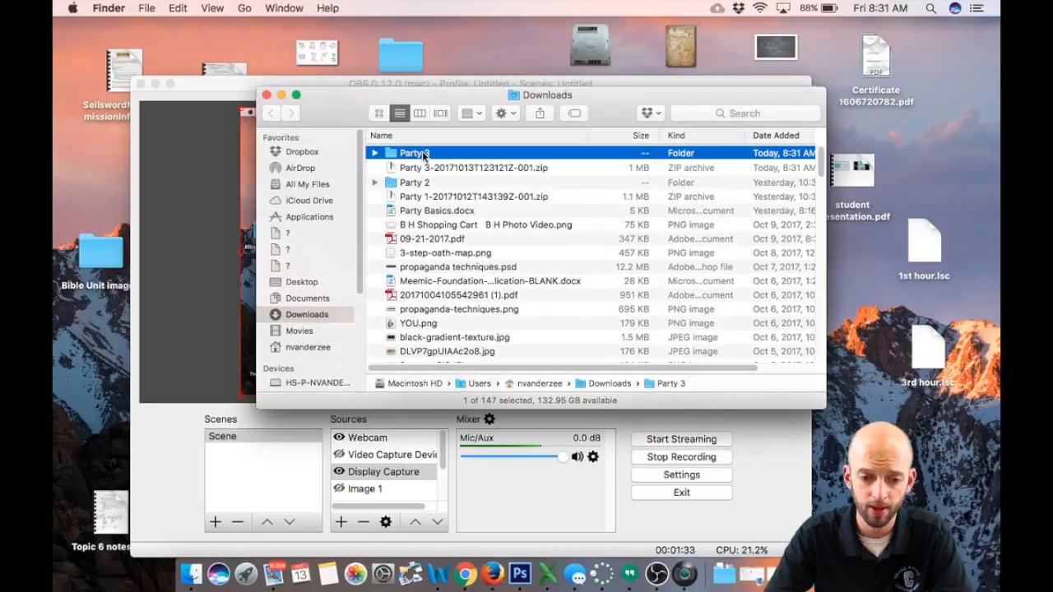
double_click(415, 153)
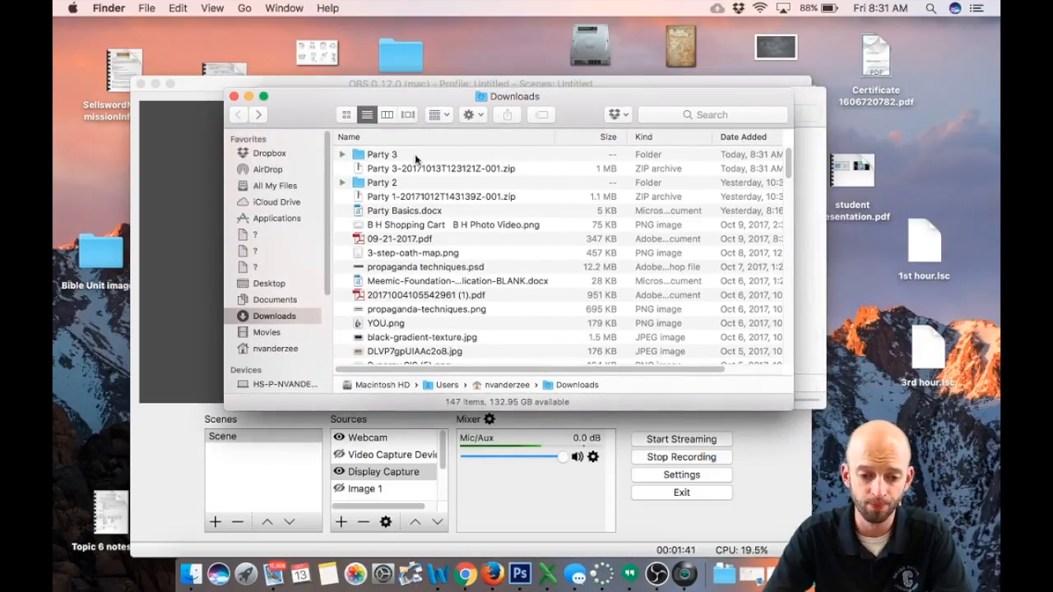
left_click(382, 154)
type("4")
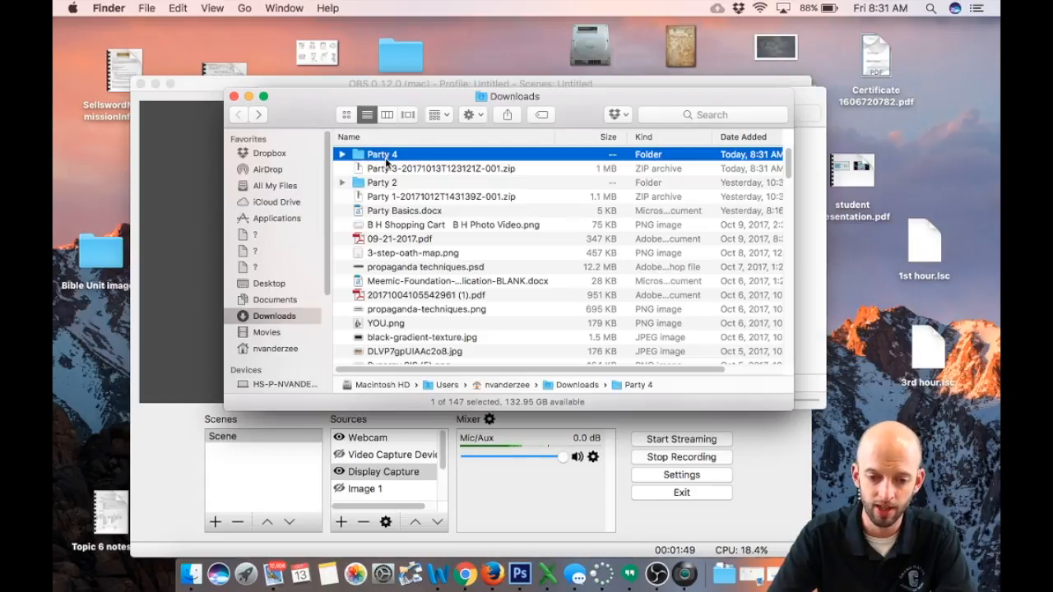
mouse_move(419, 158)
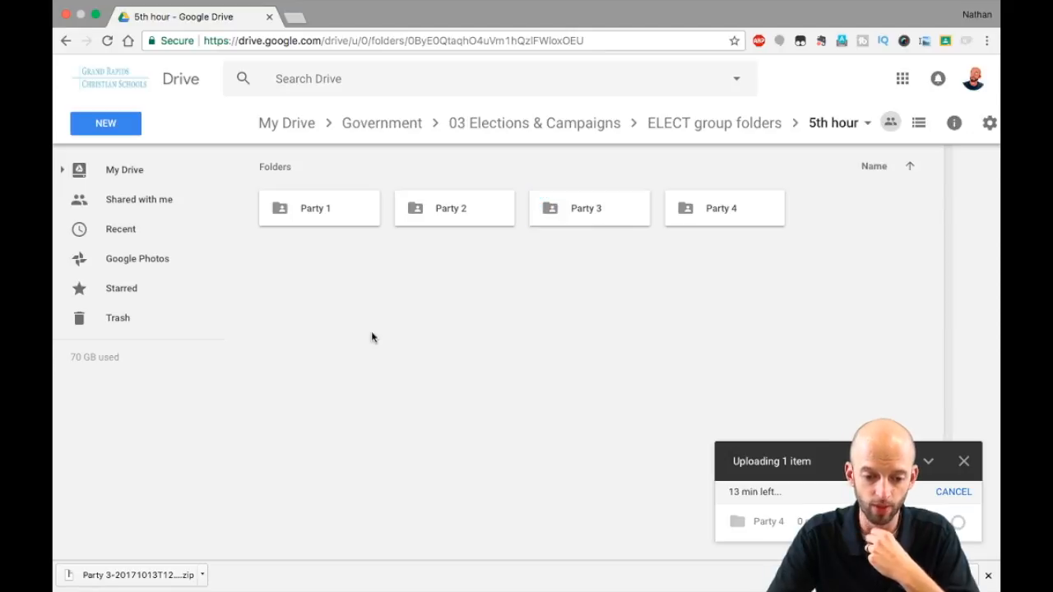
Upload the Party 4 folder into 5th hour so it holds the same five party documents
right_click(372, 338)
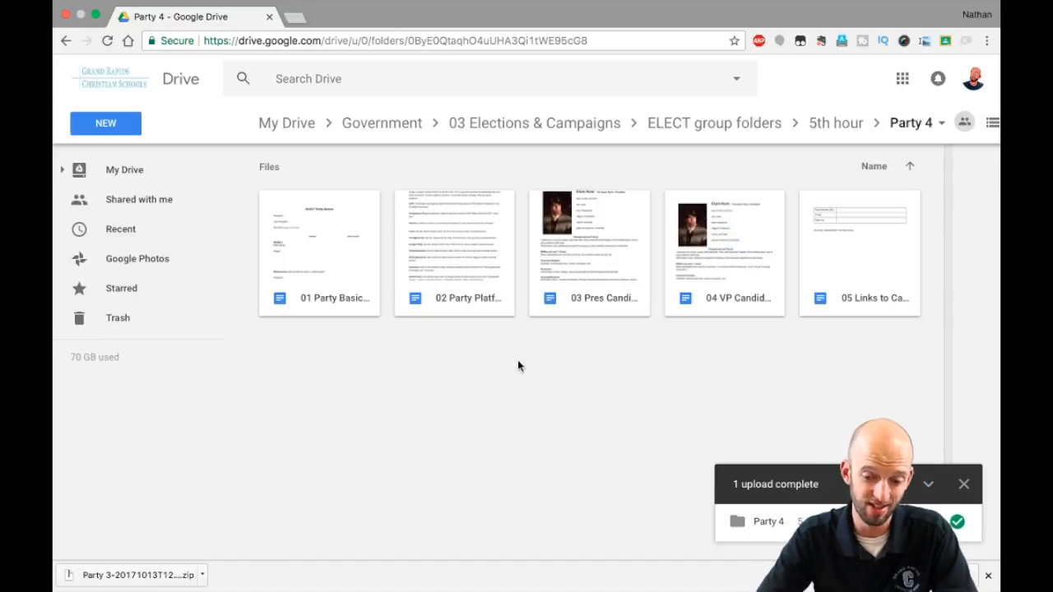
mouse_move(604, 344)
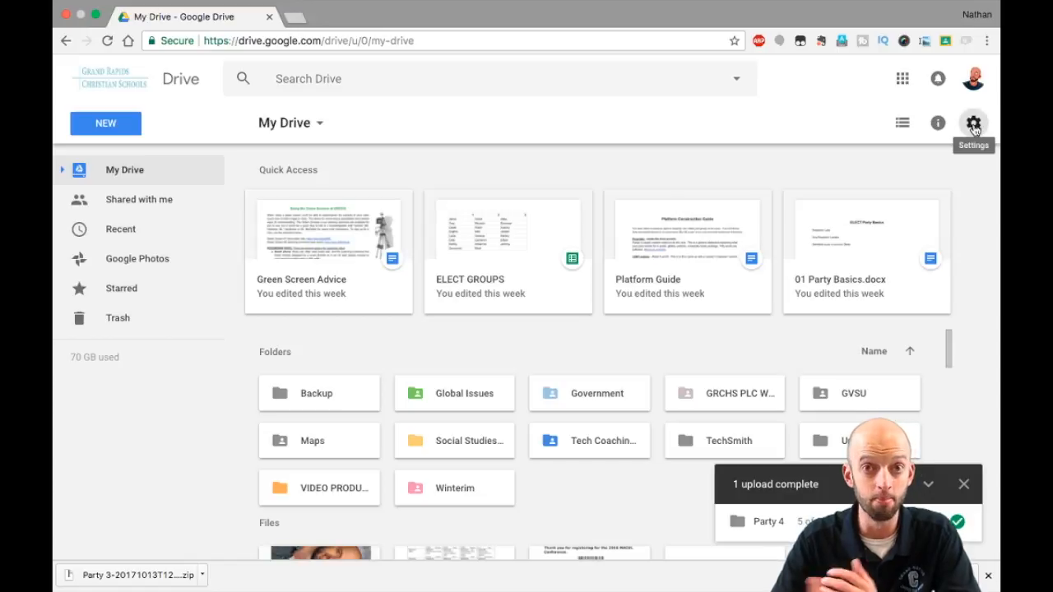
Enable Convert uploaded files to Google Docs editor format in Drive Settings
left_click(975, 121)
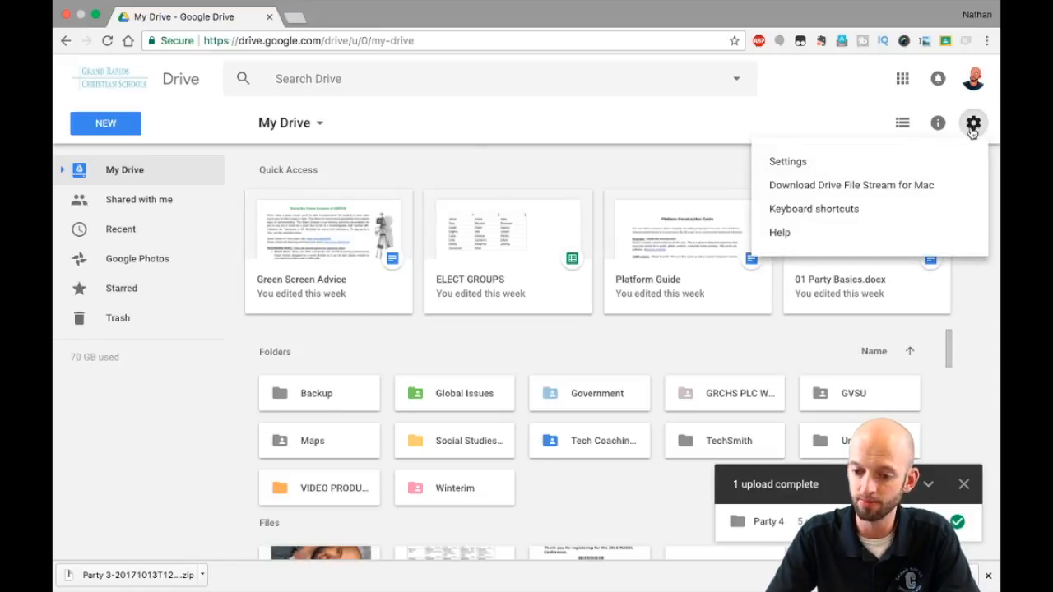
left_click(787, 162)
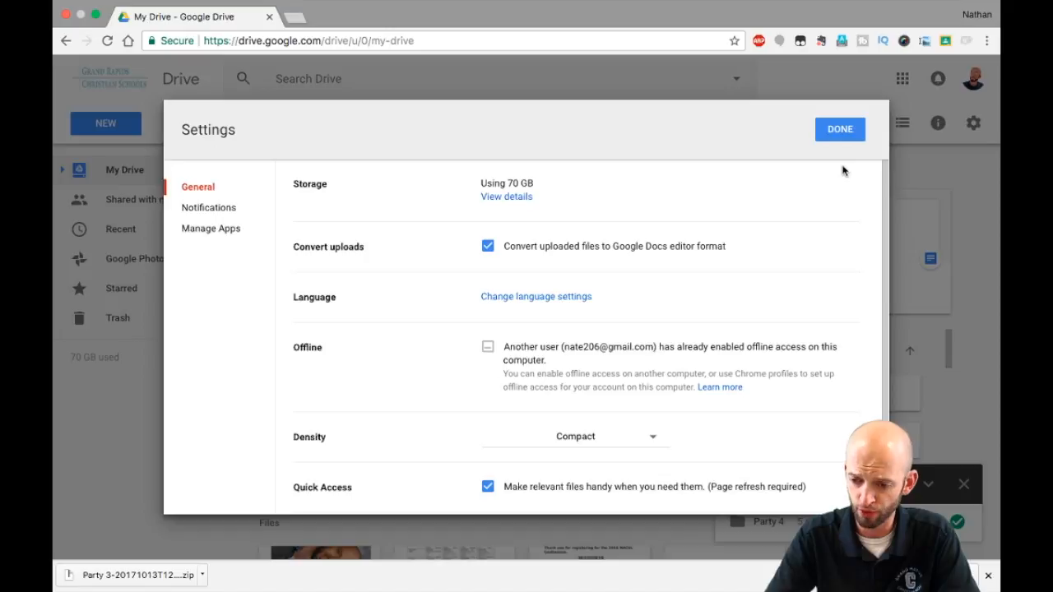
mouse_move(421, 197)
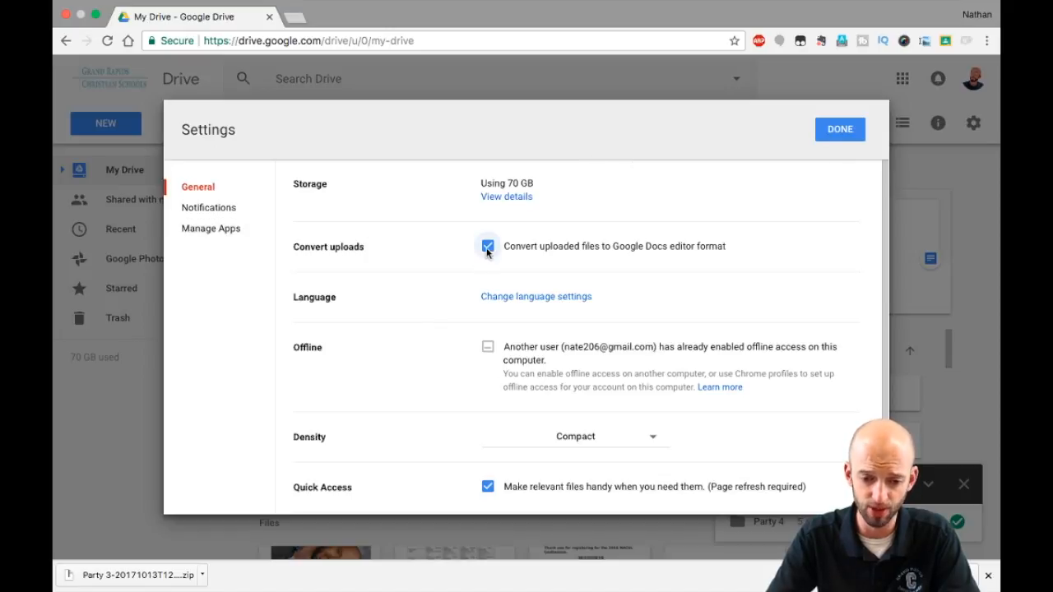
mouse_move(500, 252)
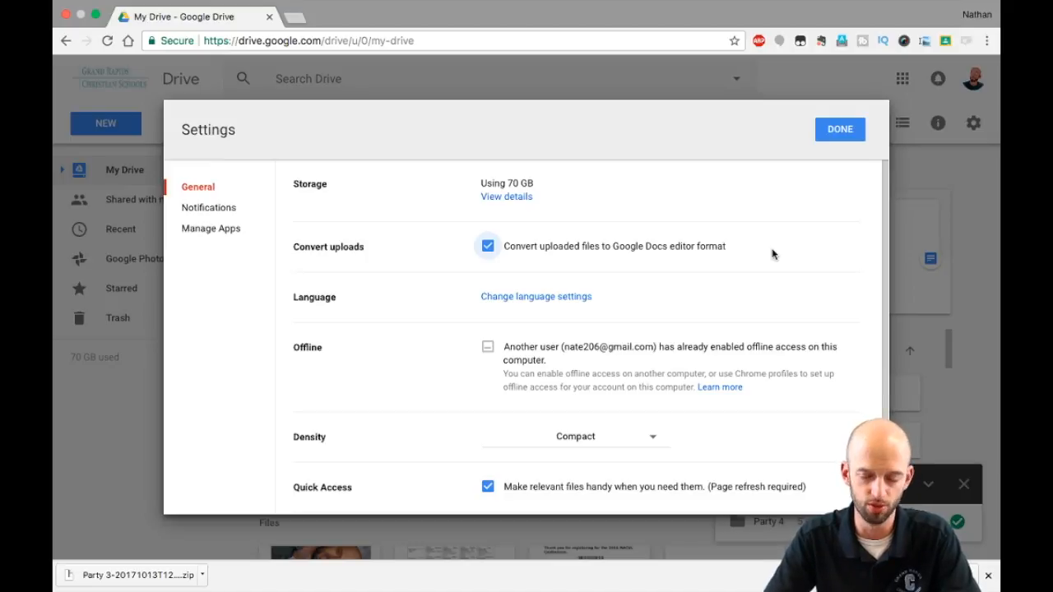
left_click(840, 128)
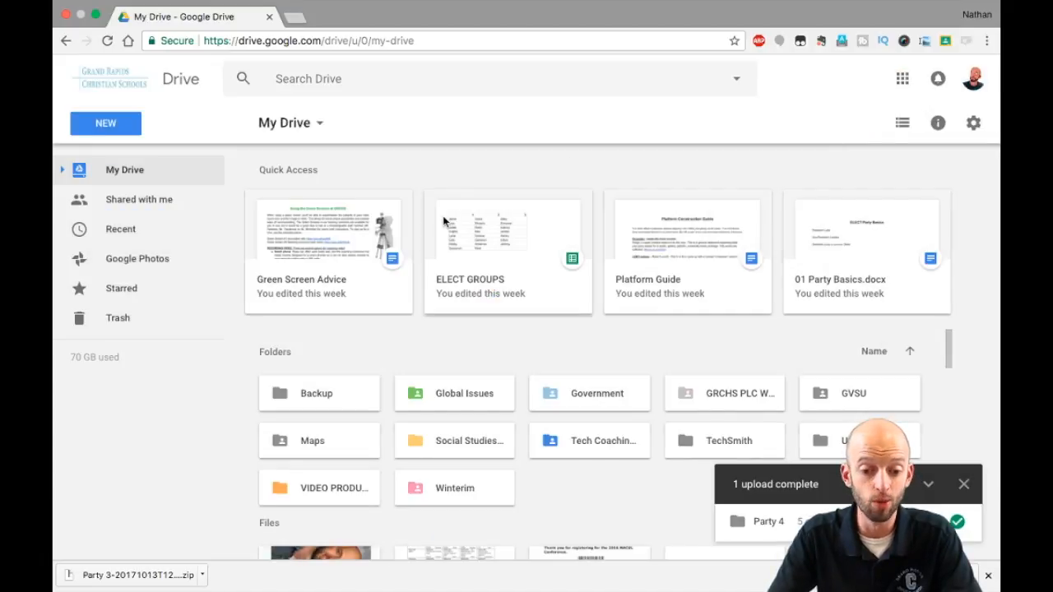
Browse from My Drive into the Government folder toward 03 Elections & Campaigns
left_click(589, 393)
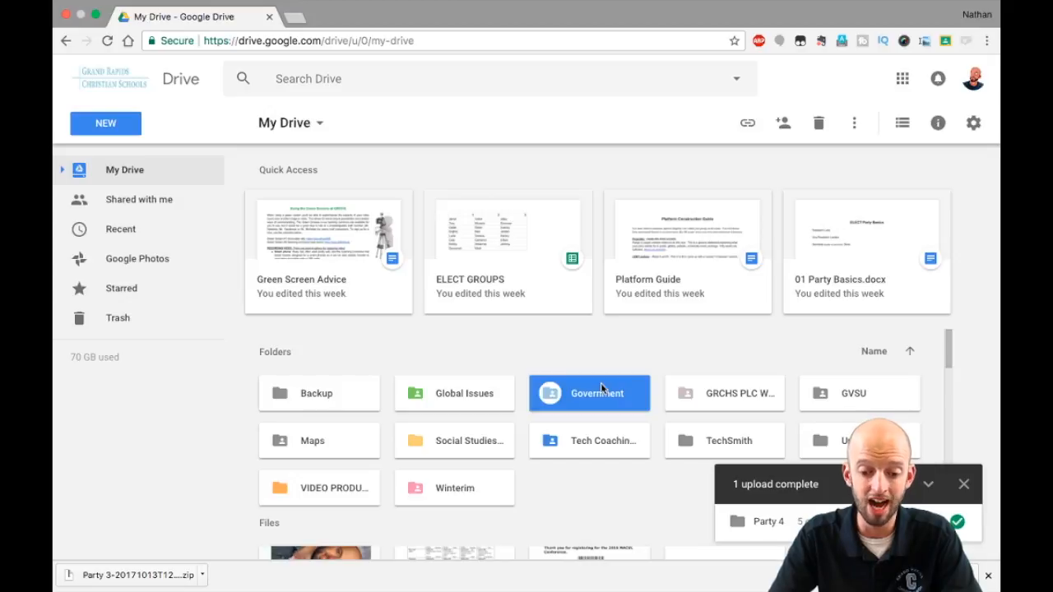
double_click(590, 392)
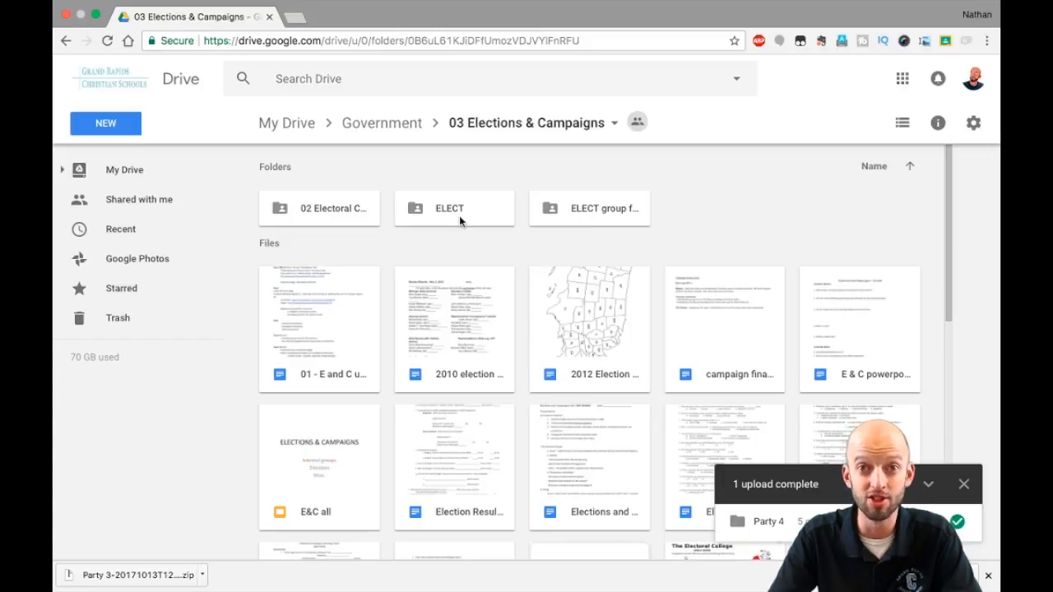
mouse_move(507, 218)
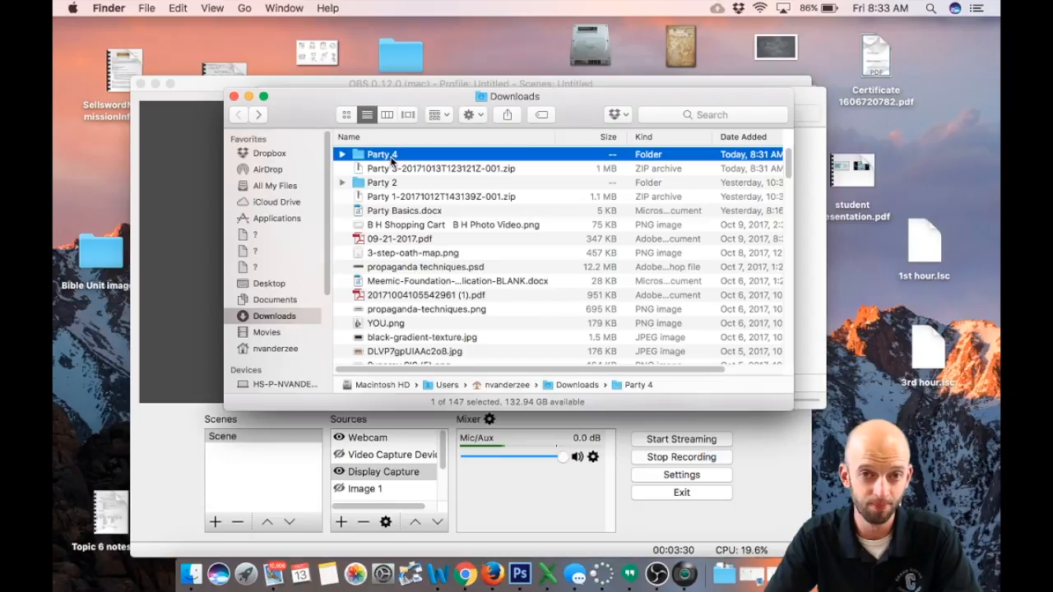
mouse_move(480, 217)
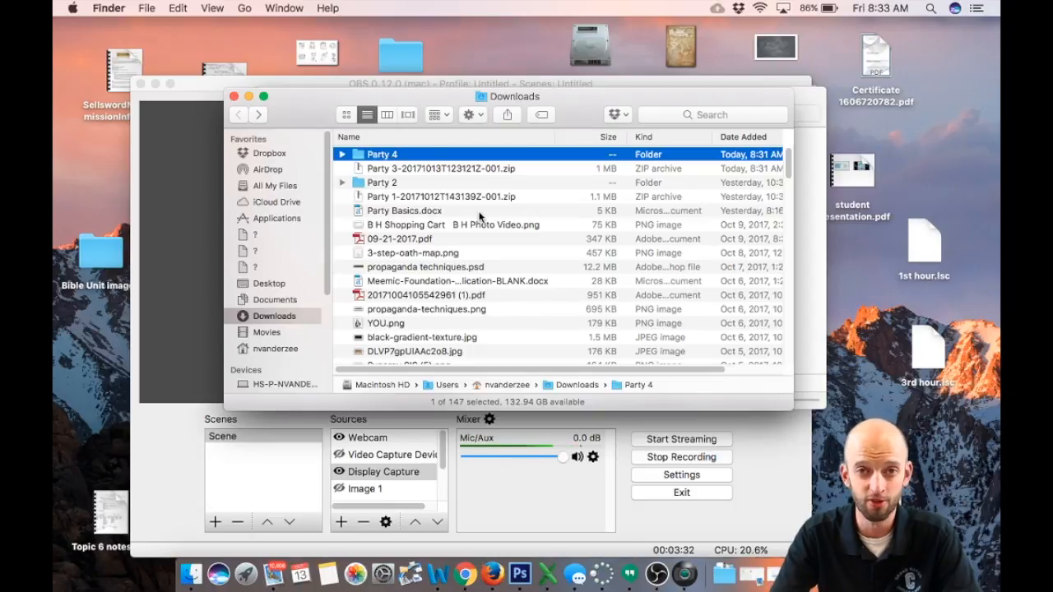